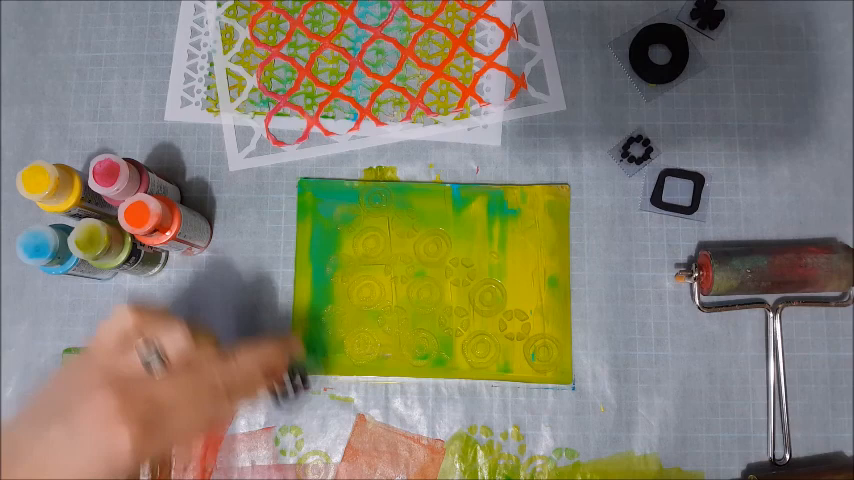
pyautogui.moveTo(250, 340)
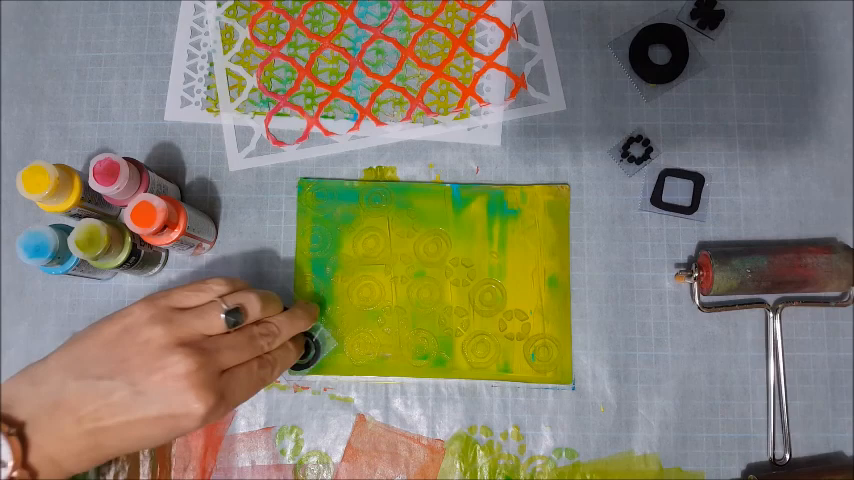